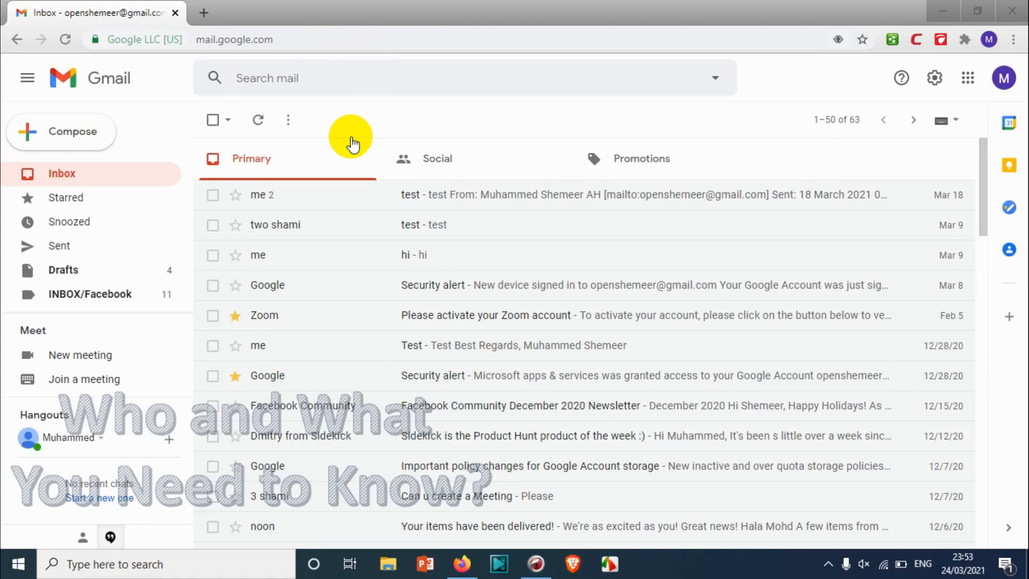
mouse_move(199, 7)
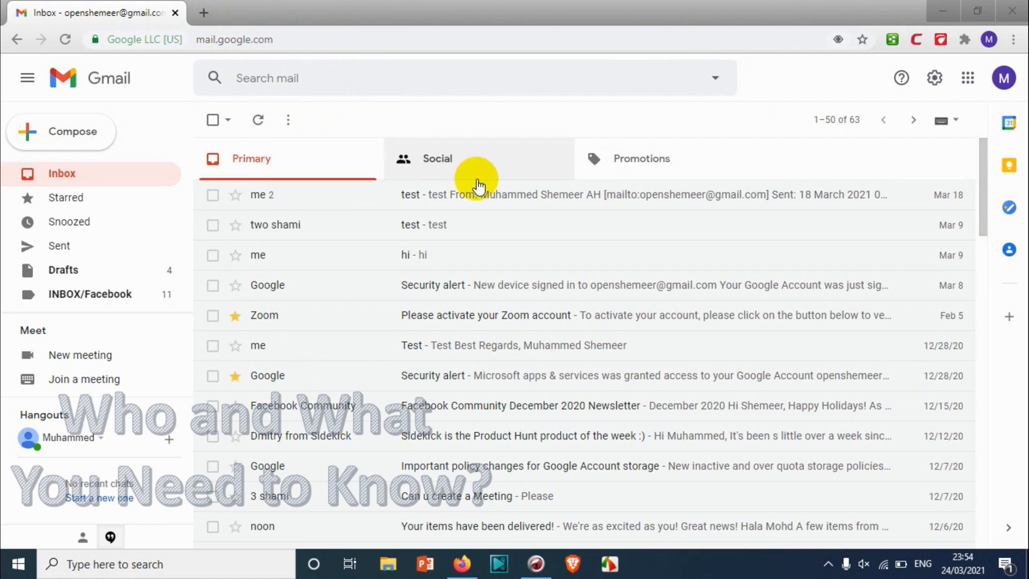
mouse_move(361, 208)
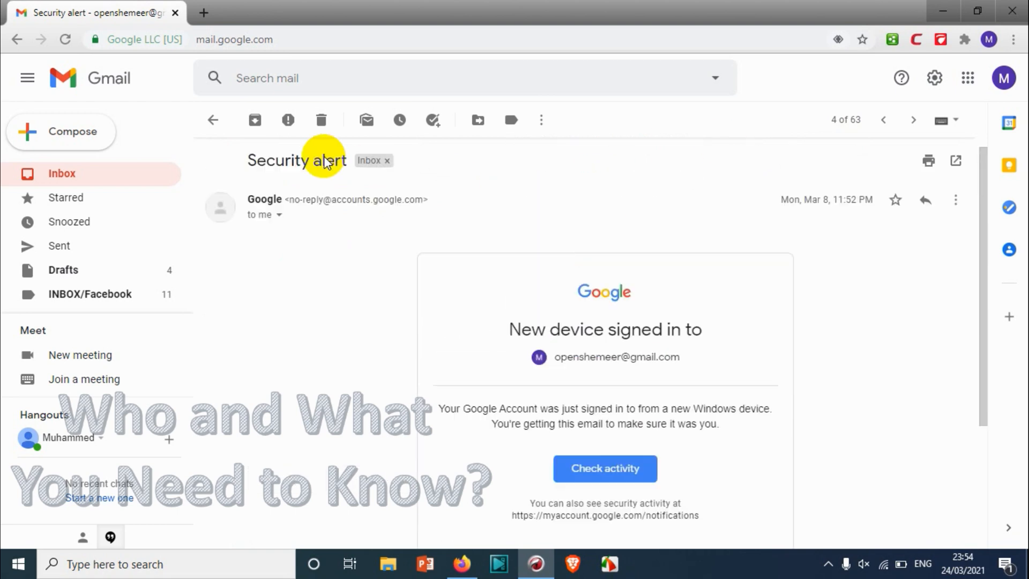
Step: Return from the open email to the inbox message list
click(212, 119)
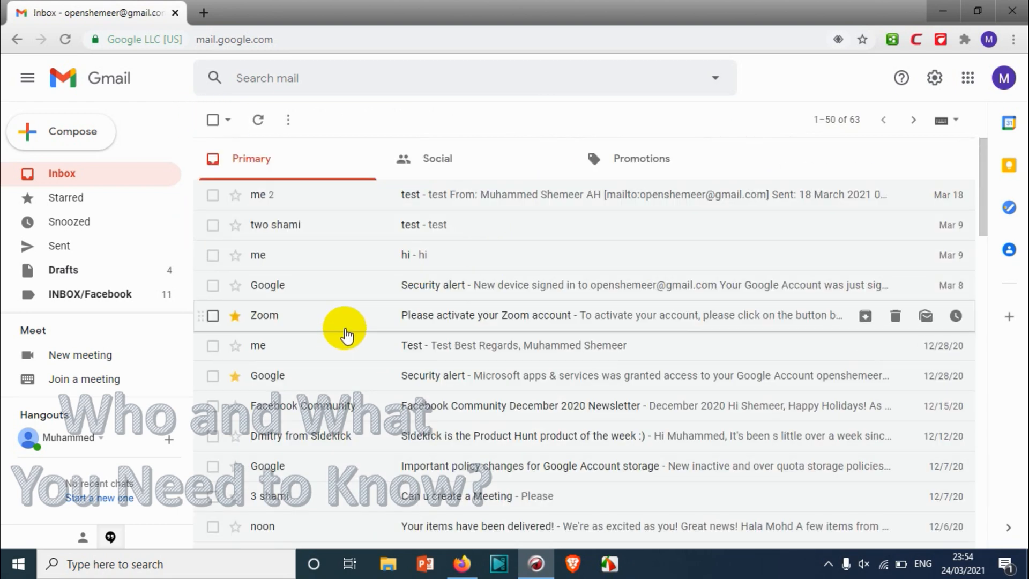
mouse_move(359, 299)
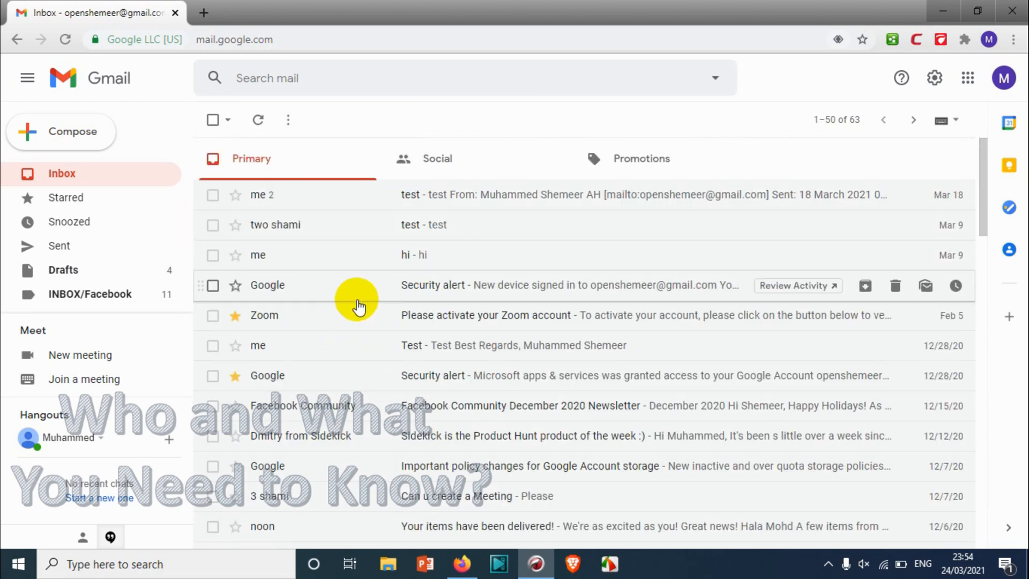
mouse_move(443, 354)
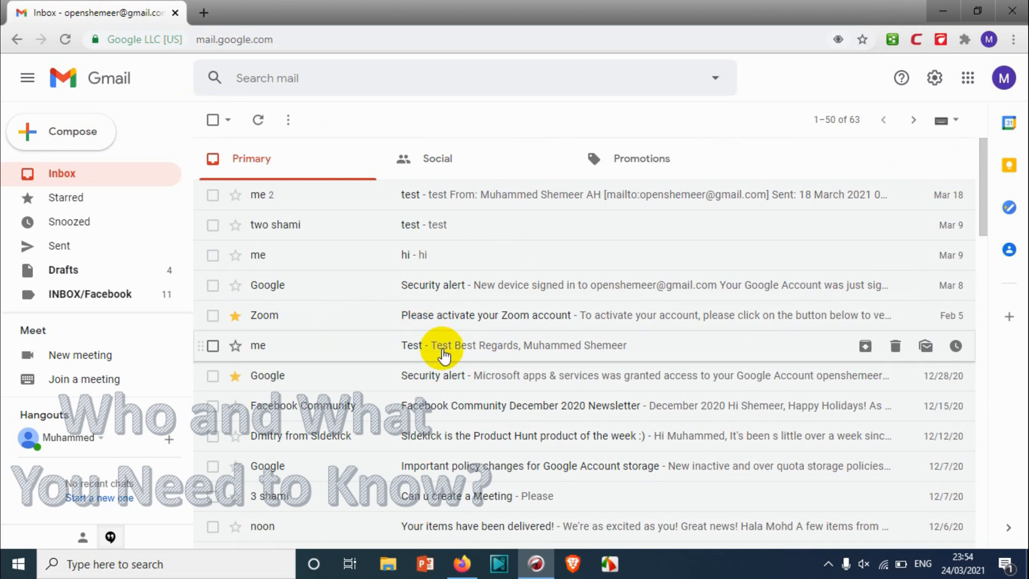
scroll(down, 3)
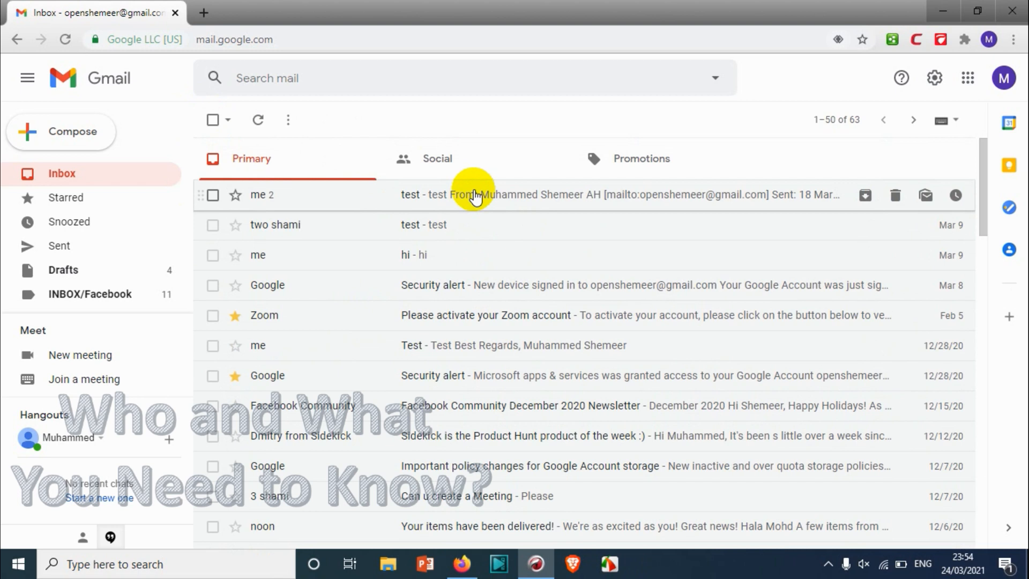
mouse_move(704, 436)
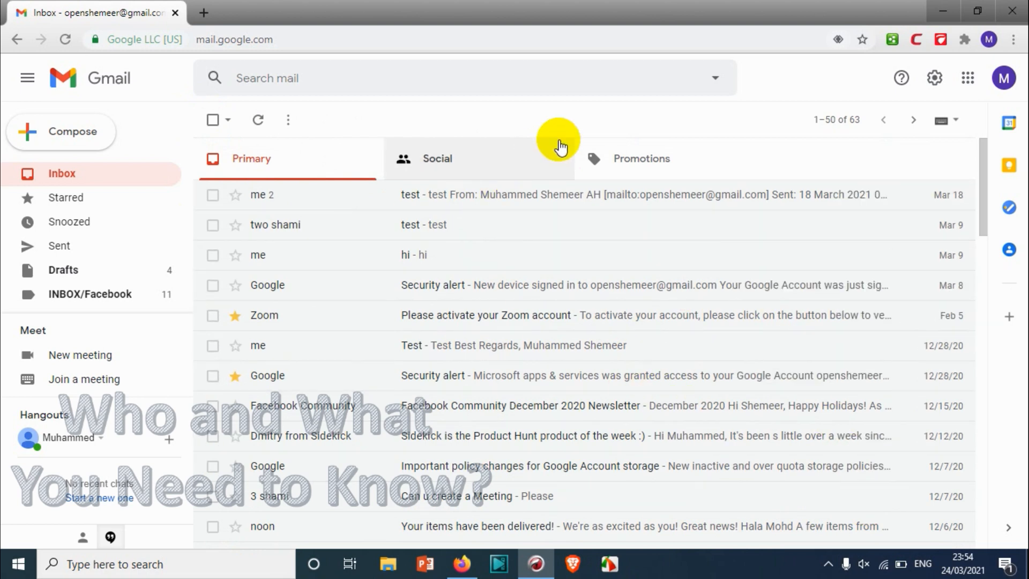
mouse_move(772, 147)
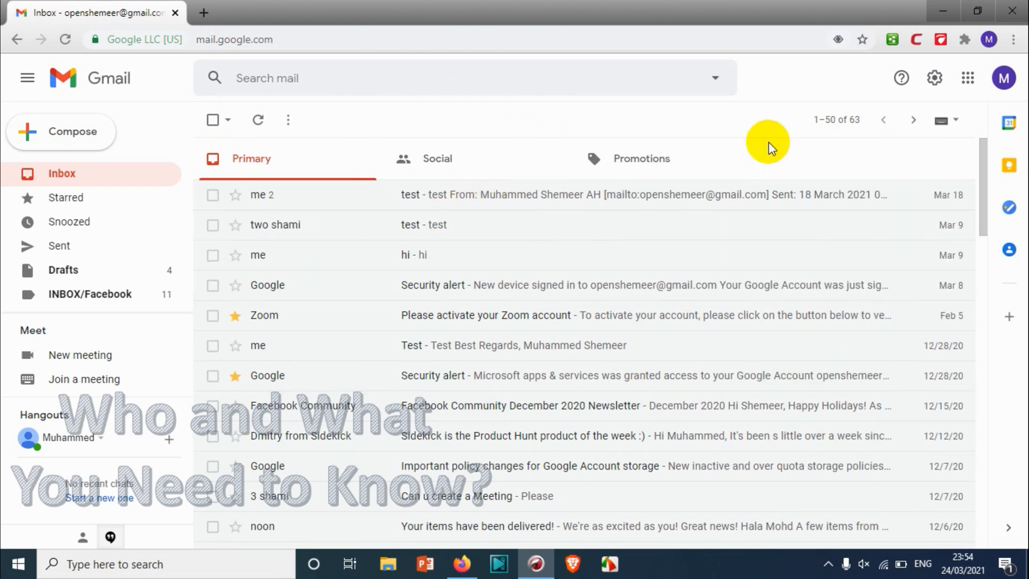
mouse_move(267, 199)
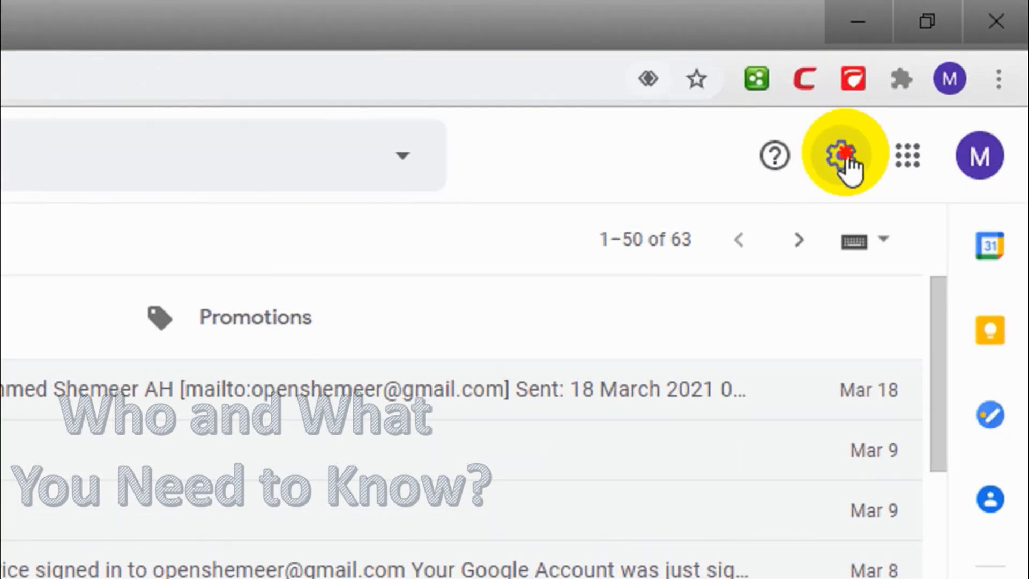
Step: Bring up Quick settings and scroll to the Reading pane options, No split still selected
click(839, 155)
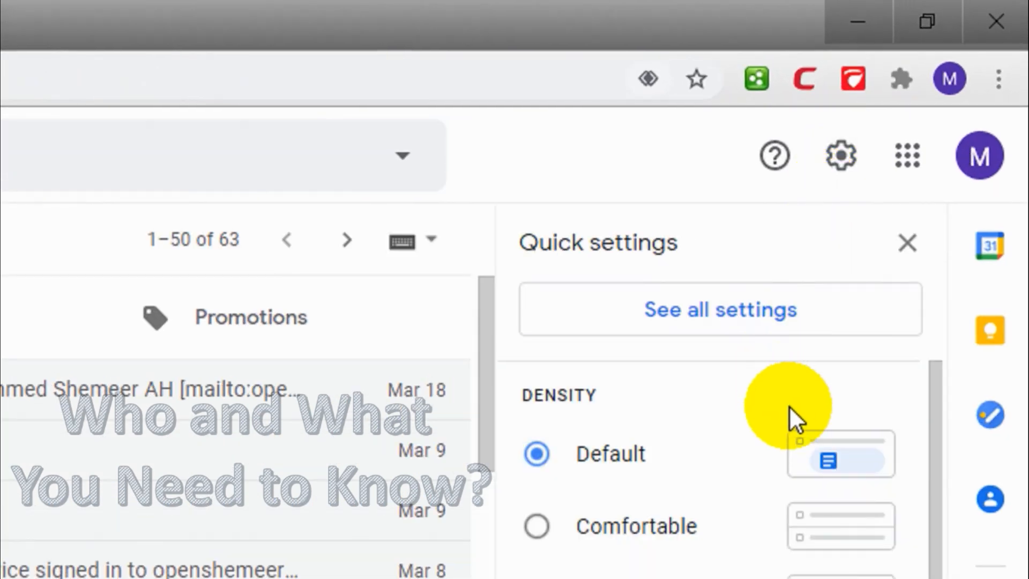
scroll(down, 3)
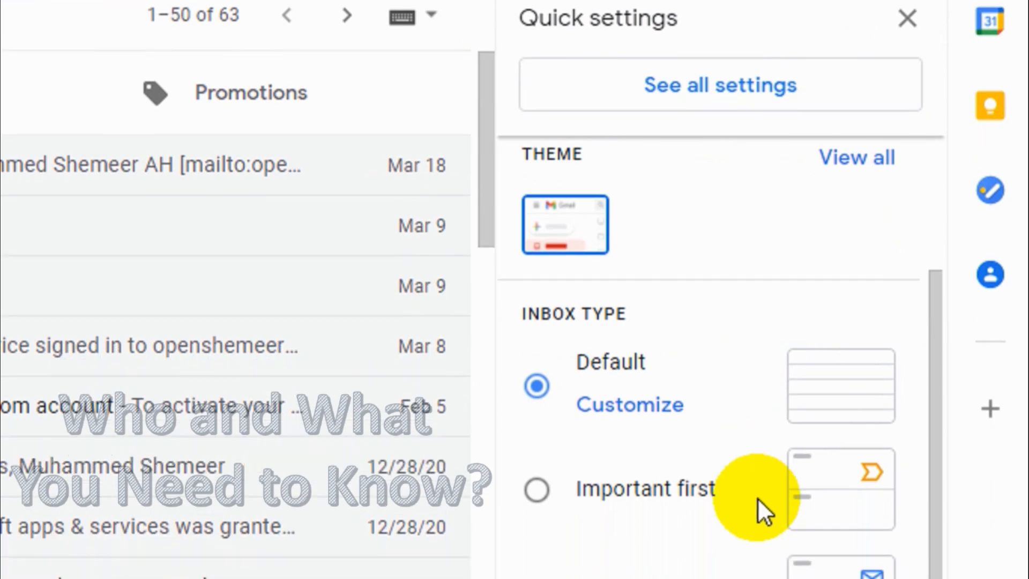
scroll(down, 3)
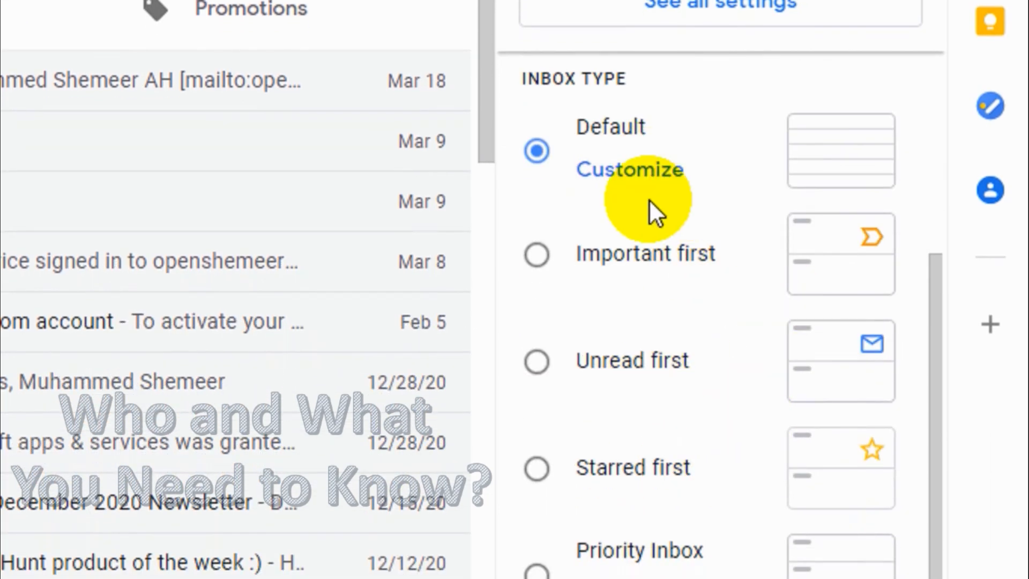
scroll(down, 3)
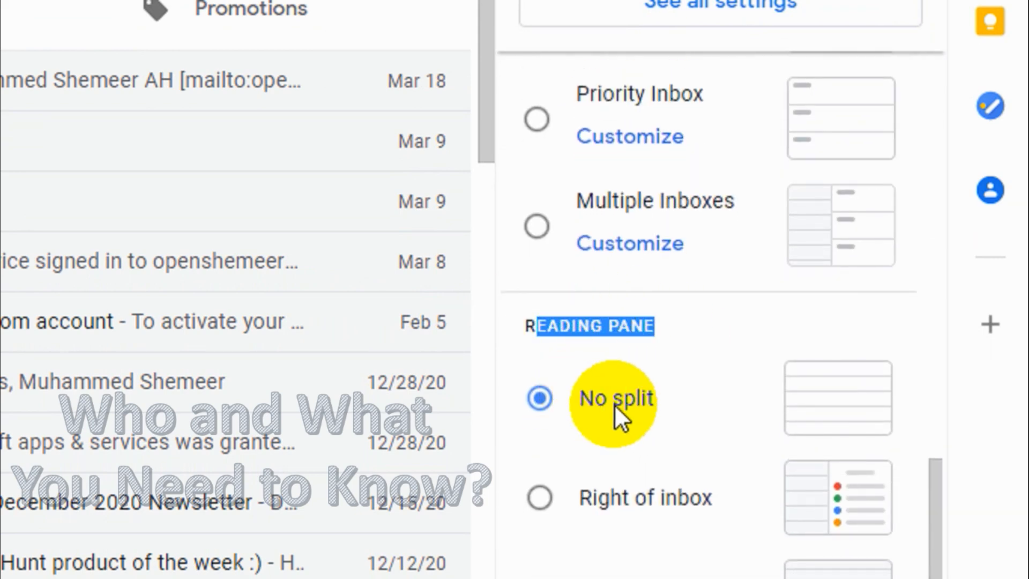
scroll(down, 3)
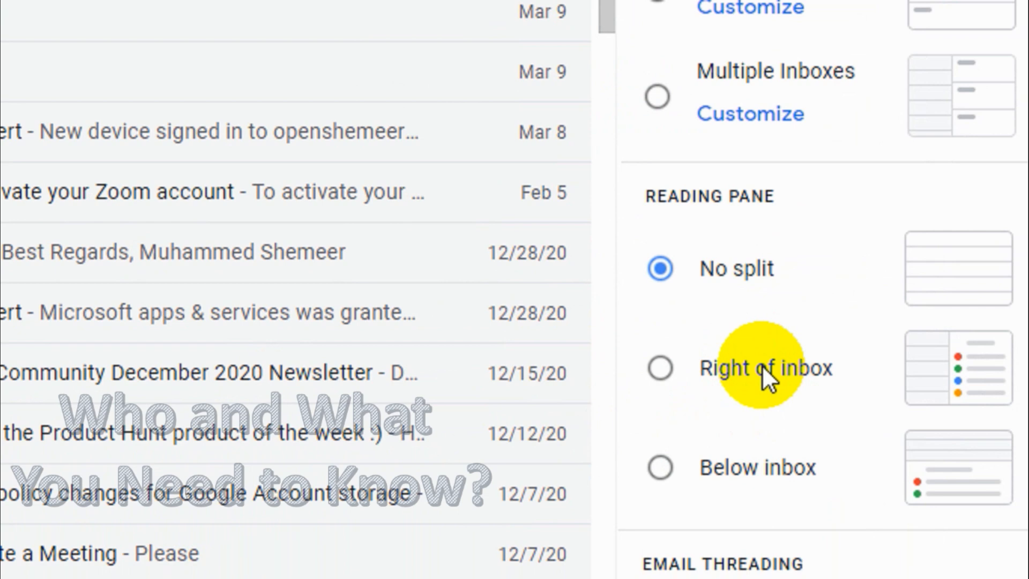
scroll(down, 3)
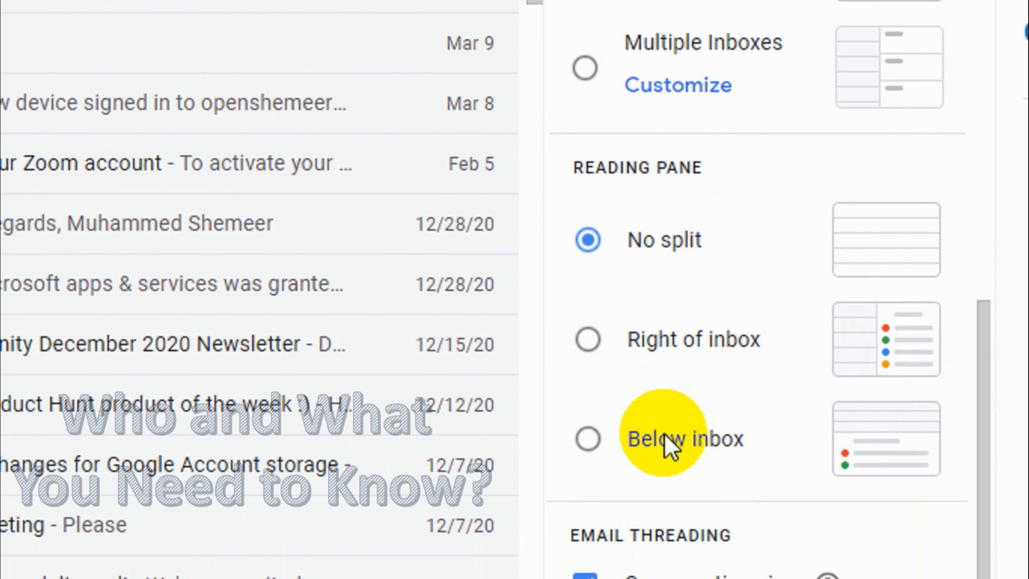
mouse_move(589, 342)
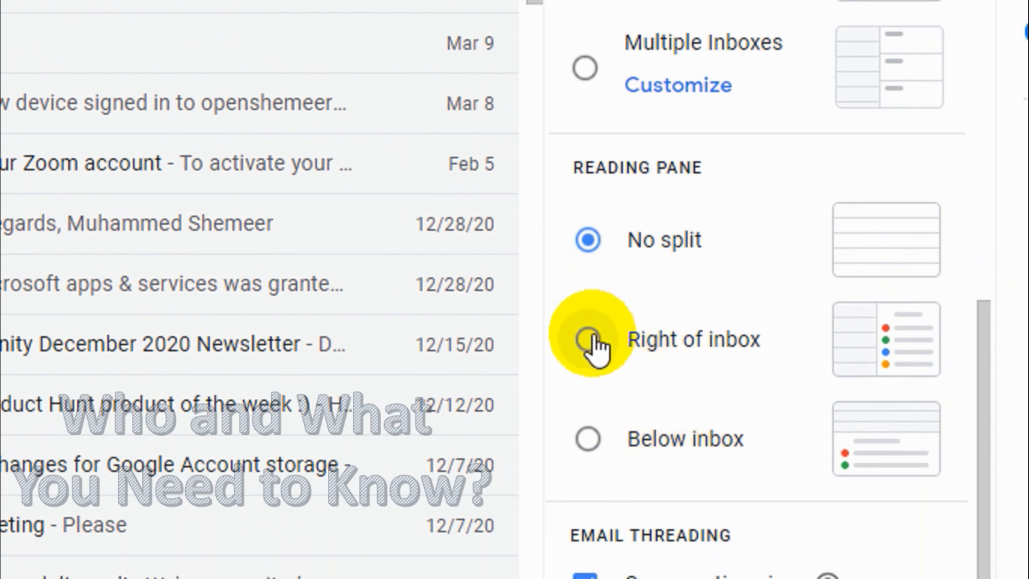
Step: Set the reading pane to Right of inbox and reload Gmail to apply it
click(588, 340)
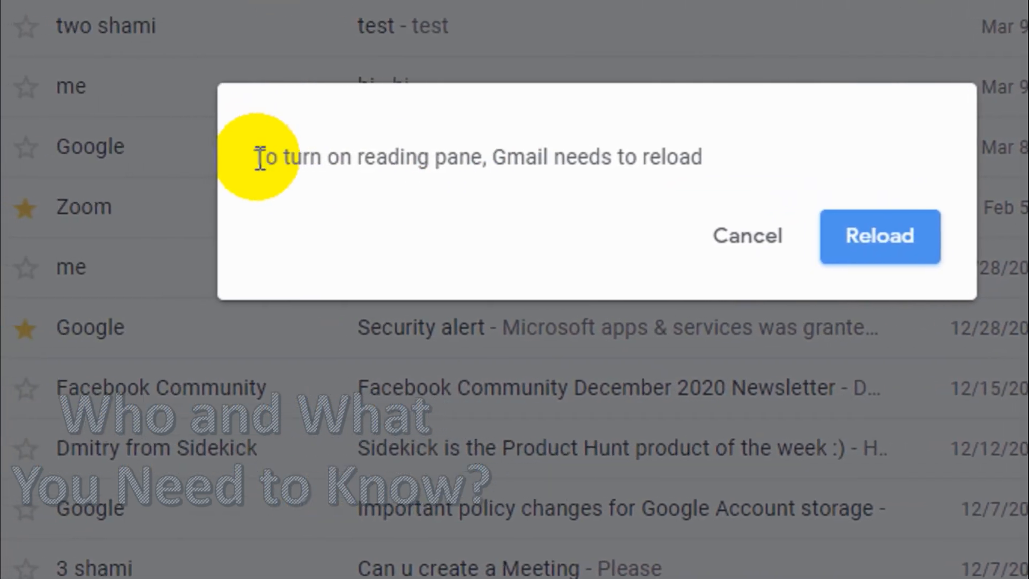
drag(260, 156, 662, 156)
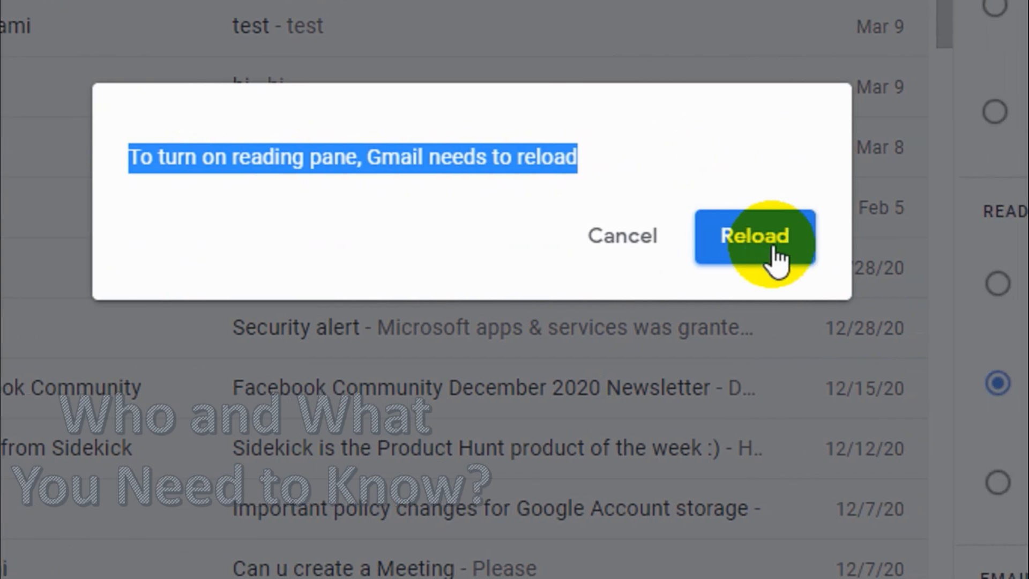
click(755, 236)
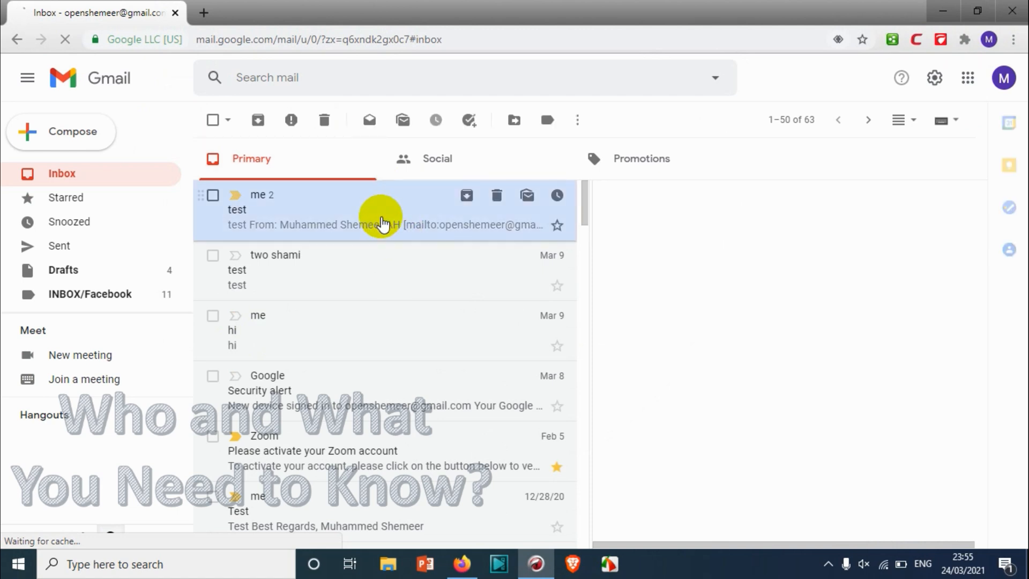
Step: Read a conversation beside the list, then show the Facebook Community December 2020 Newsletter
click(376, 210)
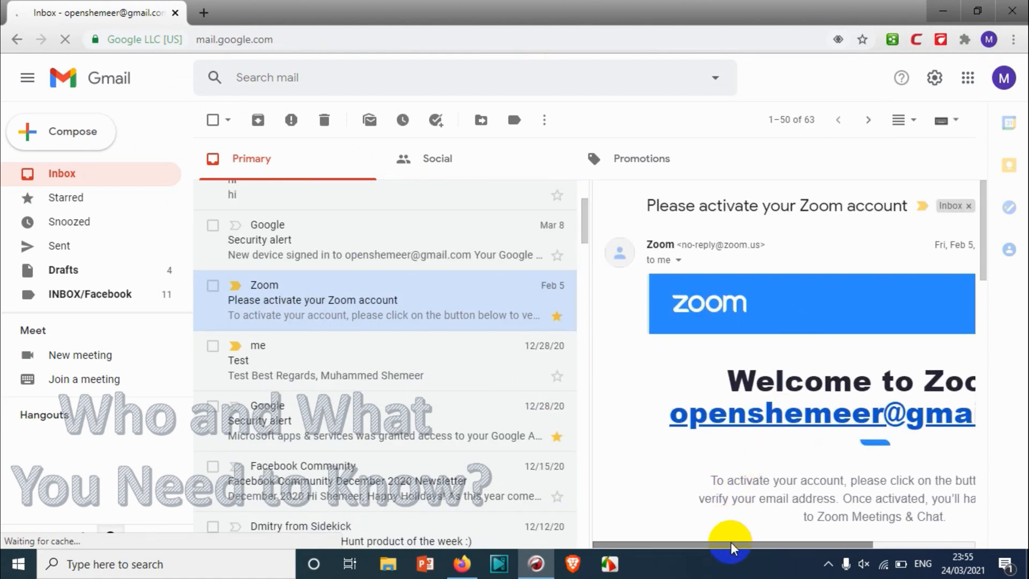
mouse_move(534, 290)
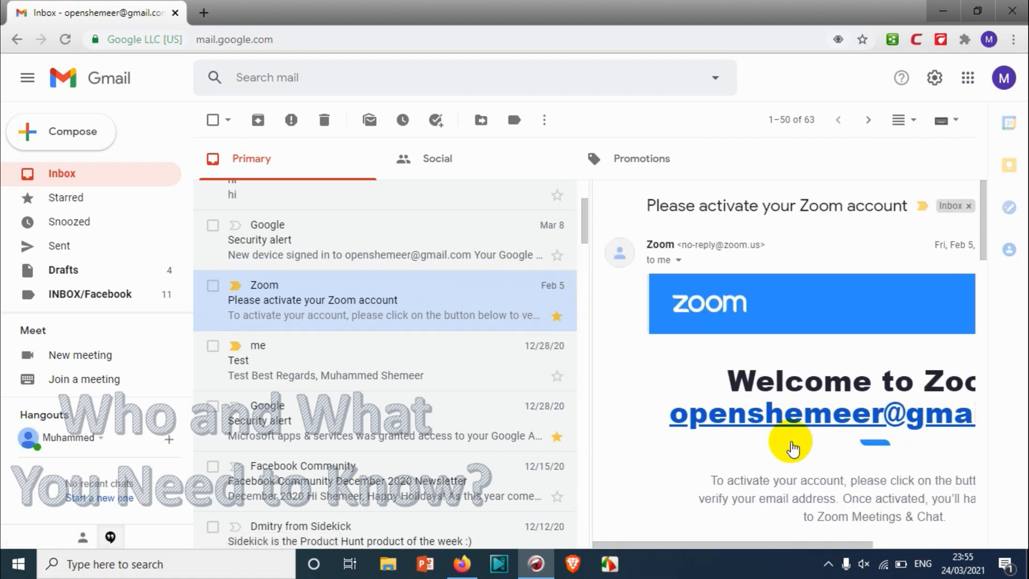
mouse_move(423, 352)
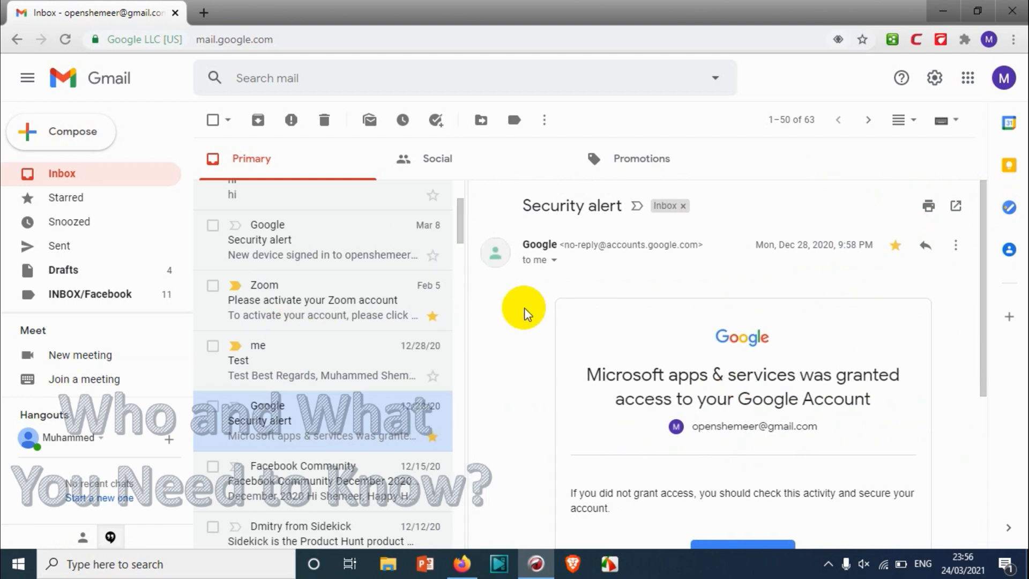
mouse_move(260, 330)
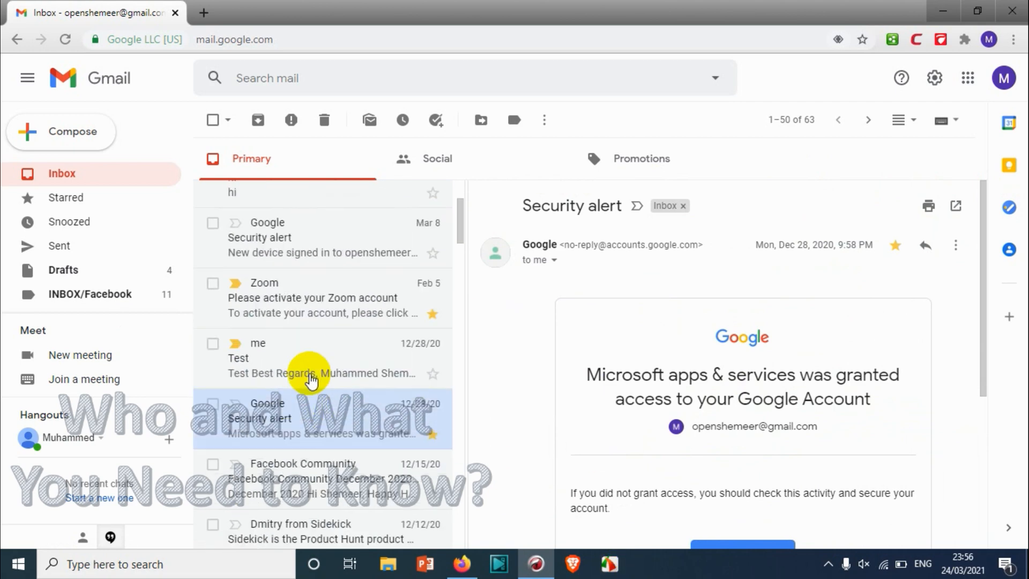
mouse_move(457, 260)
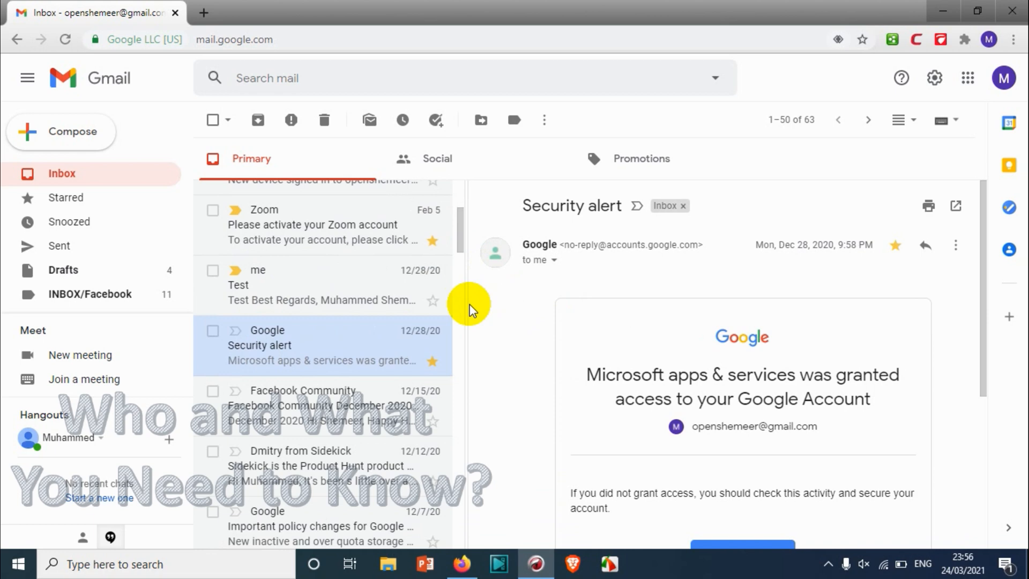
click(304, 405)
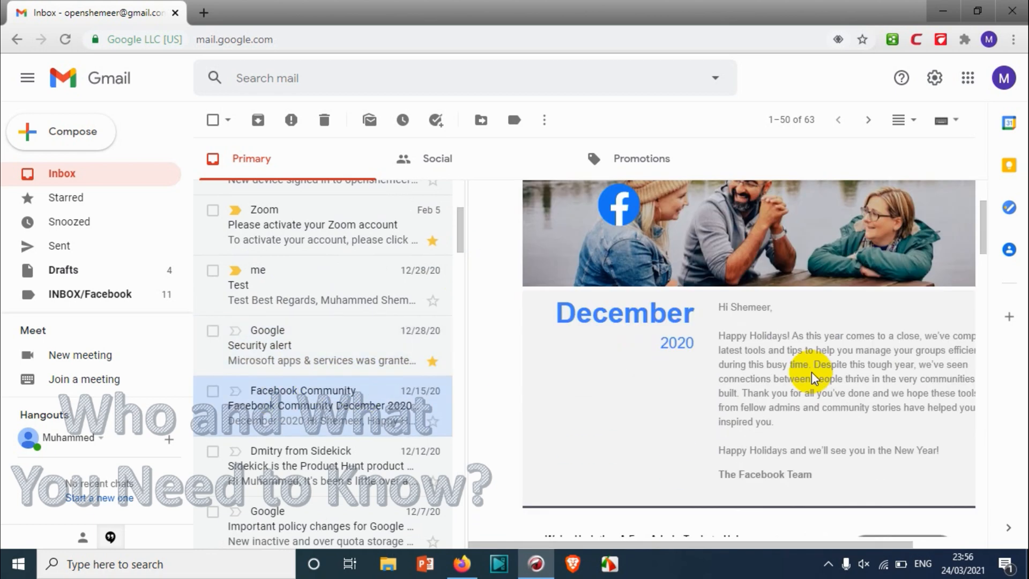
scroll(down, 3)
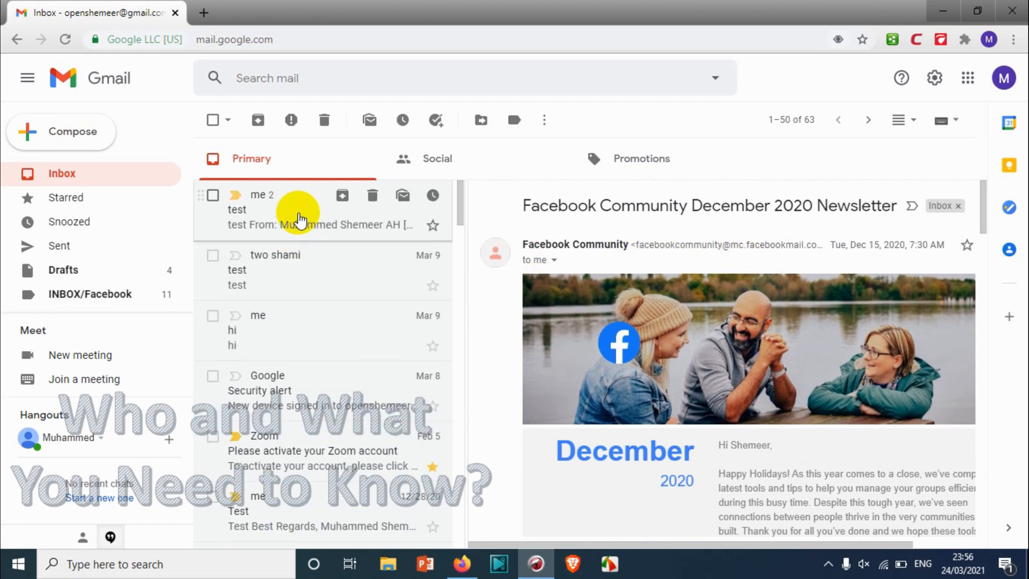
mouse_move(902, 121)
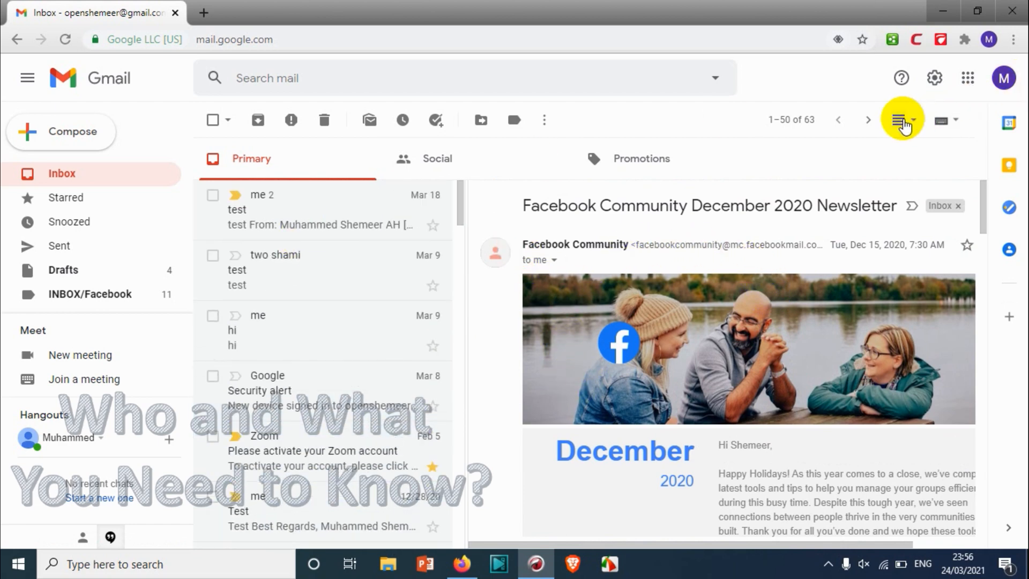
Step: Turn off the side-by-side pane and switch the inbox to Horizontal split
click(903, 120)
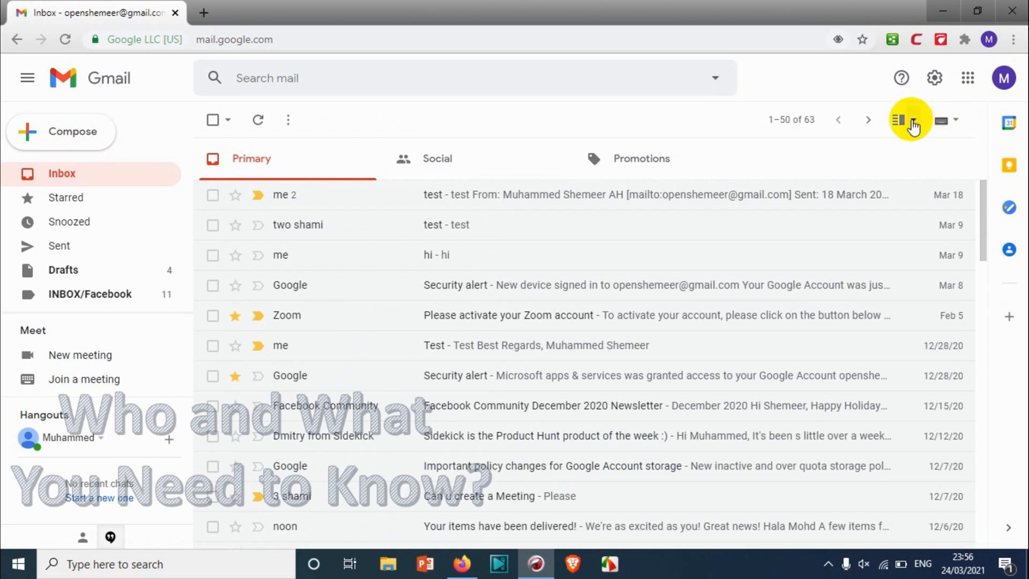
click(899, 120)
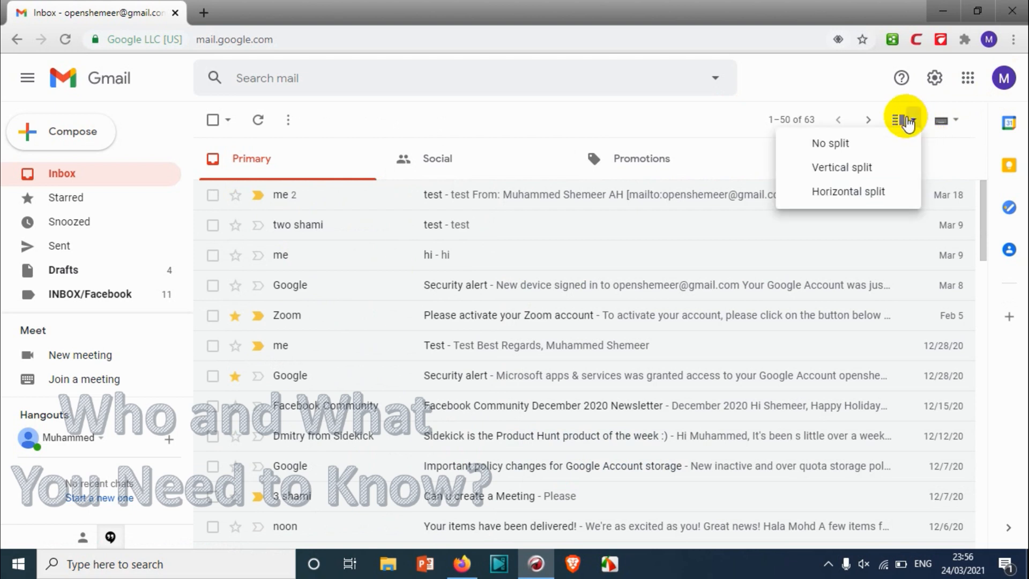
mouse_move(910, 123)
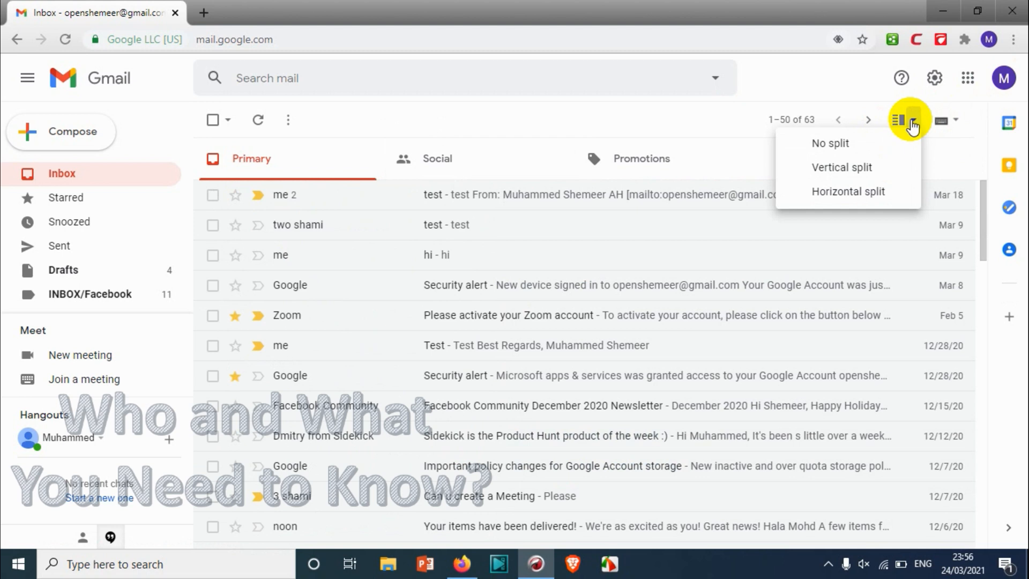
mouse_move(832, 148)
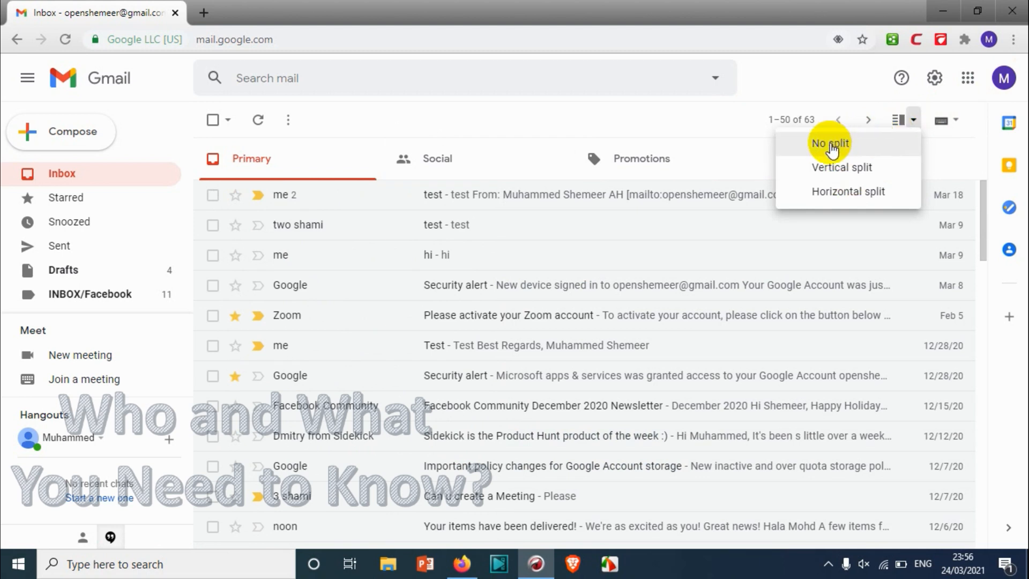
mouse_move(909, 193)
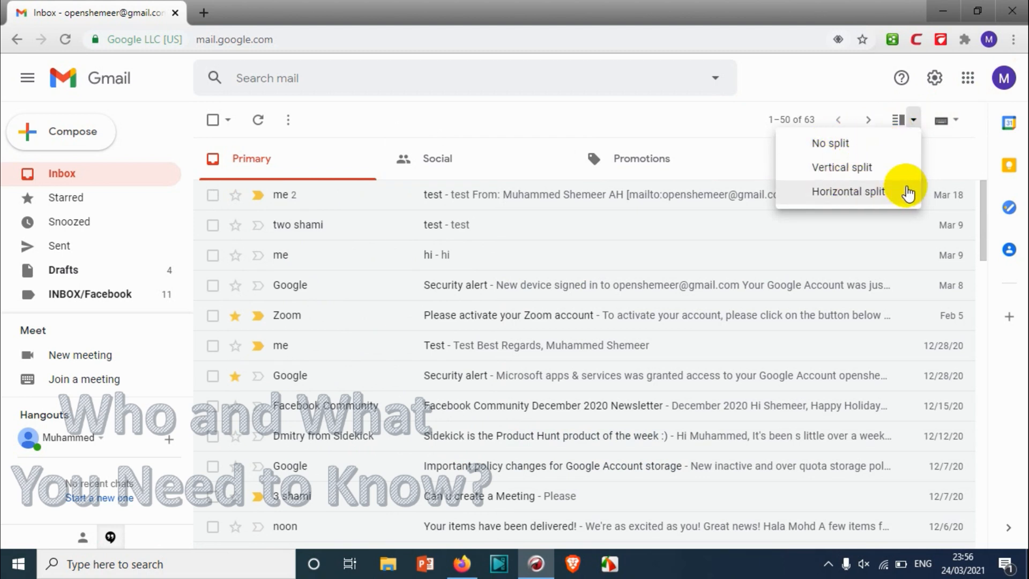
mouse_move(898, 195)
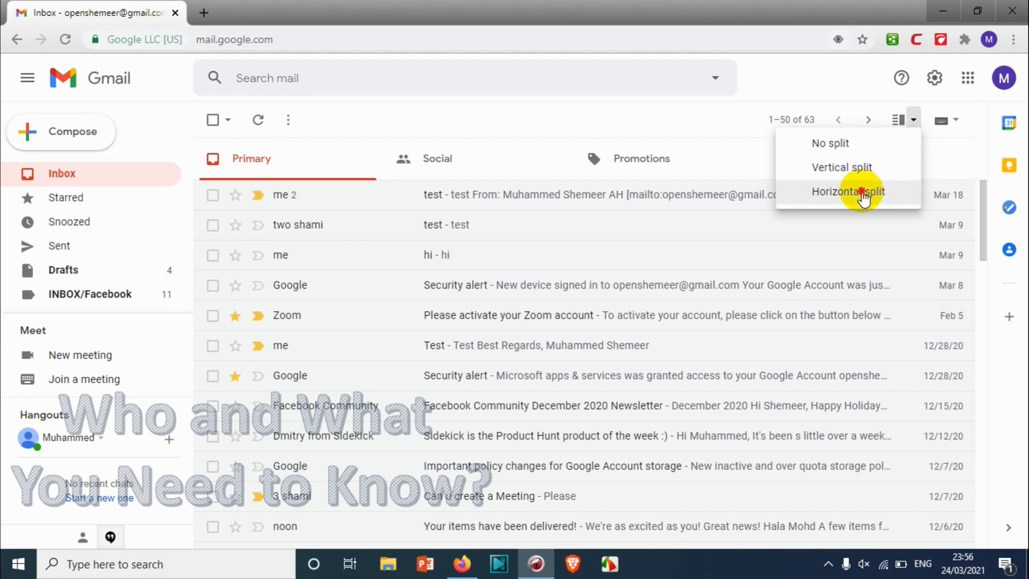
click(849, 191)
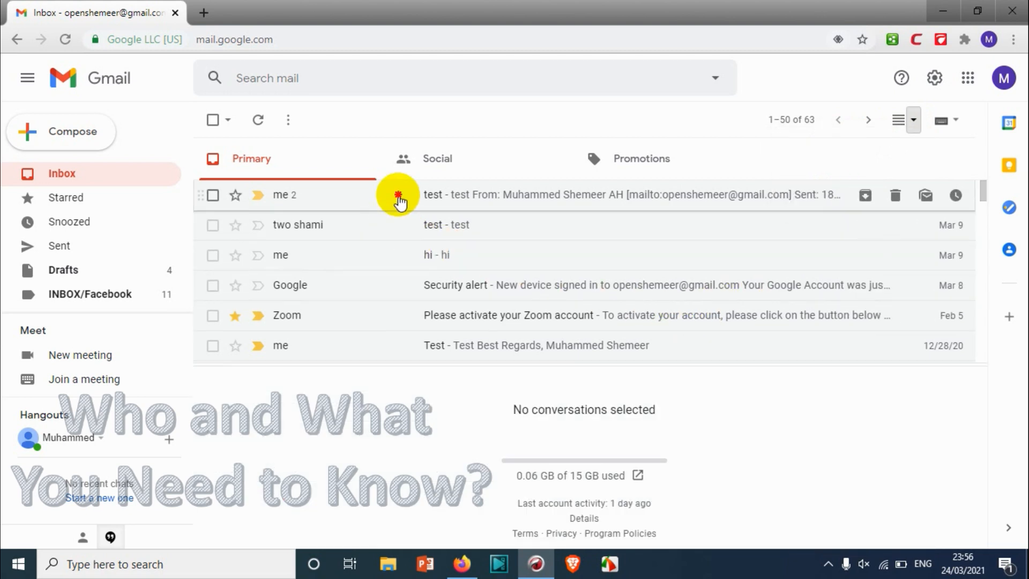
Step: Read the Zoom message in the lower pane, then reopen the split choices
click(398, 196)
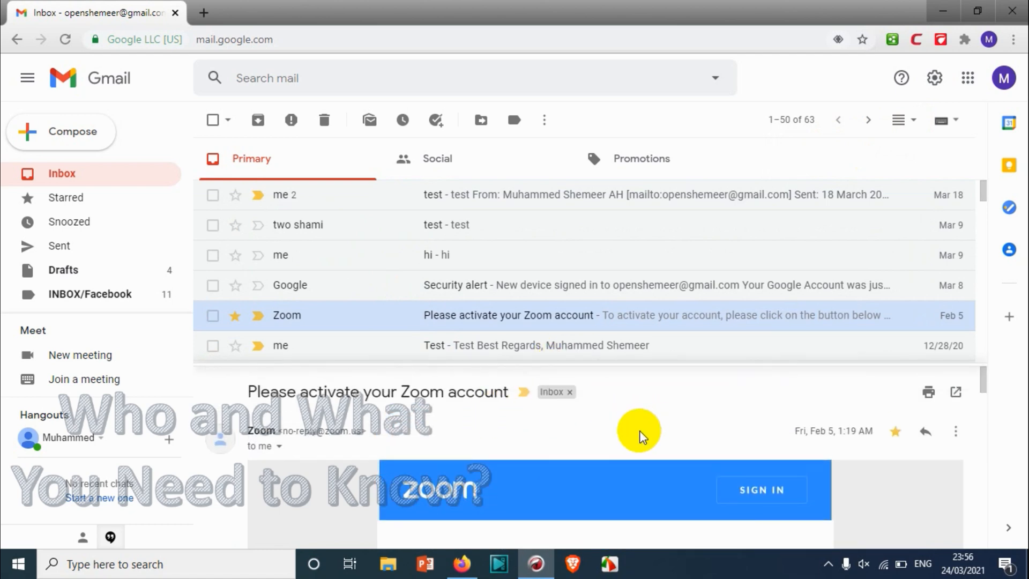
click(908, 119)
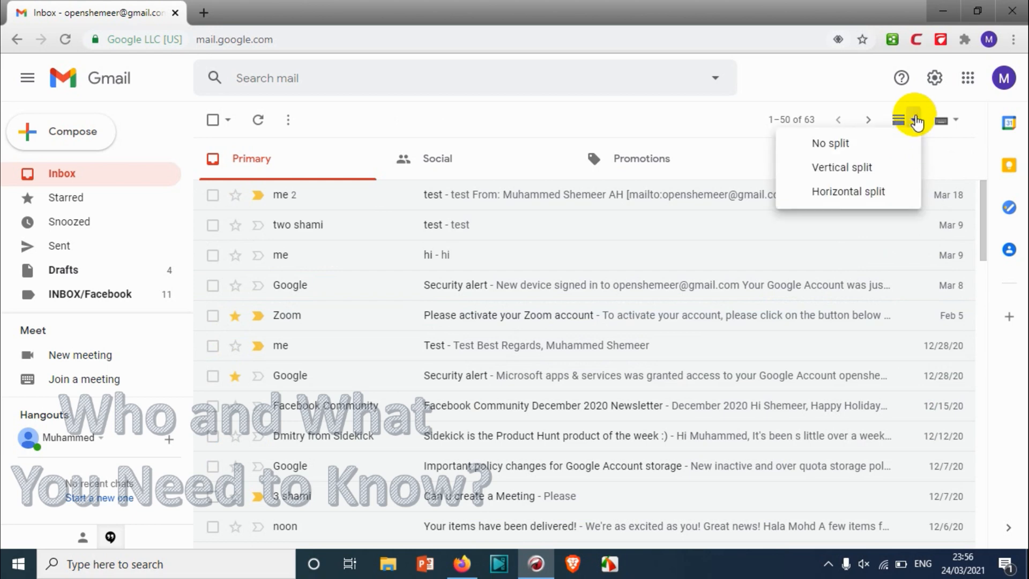